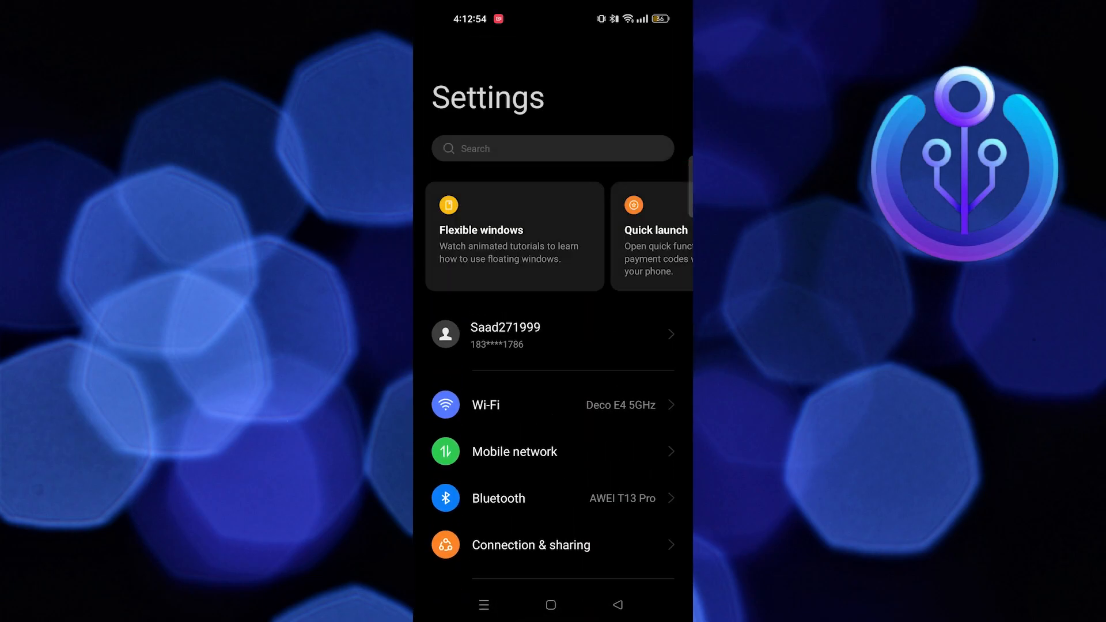
Step: Go to Apps > App management and search installed apps for 'tel'
scroll(down, 3)
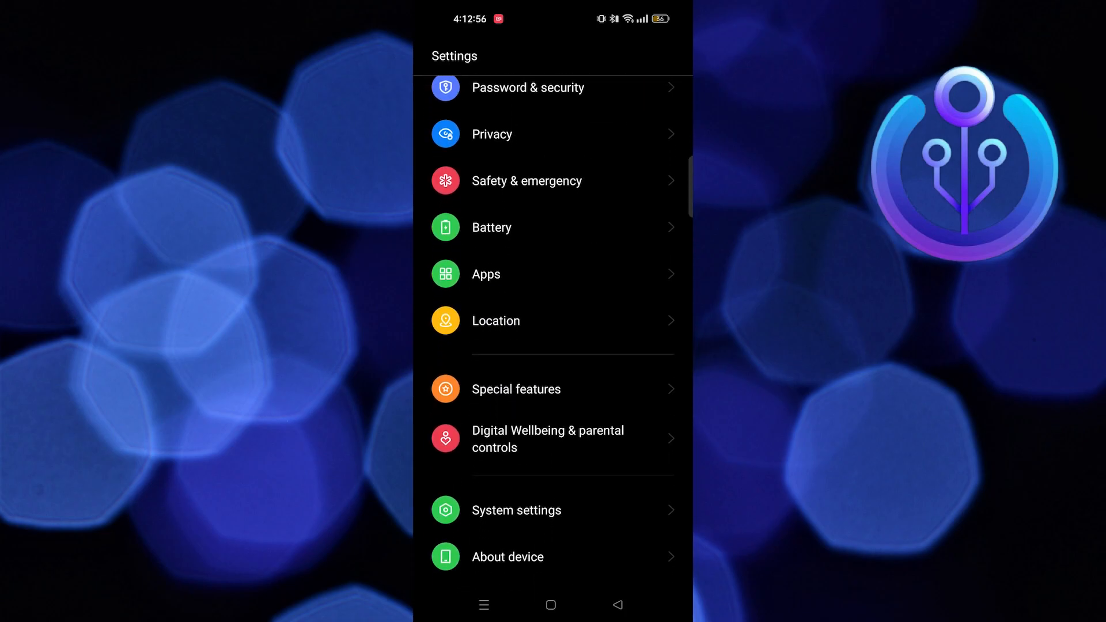
click(484, 274)
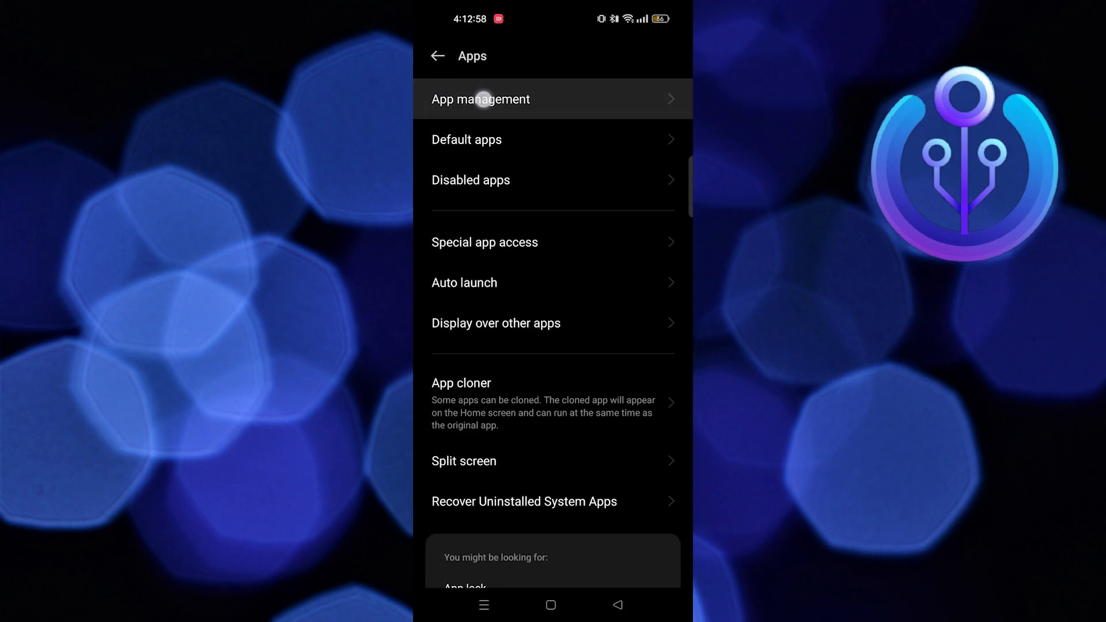
click(480, 99)
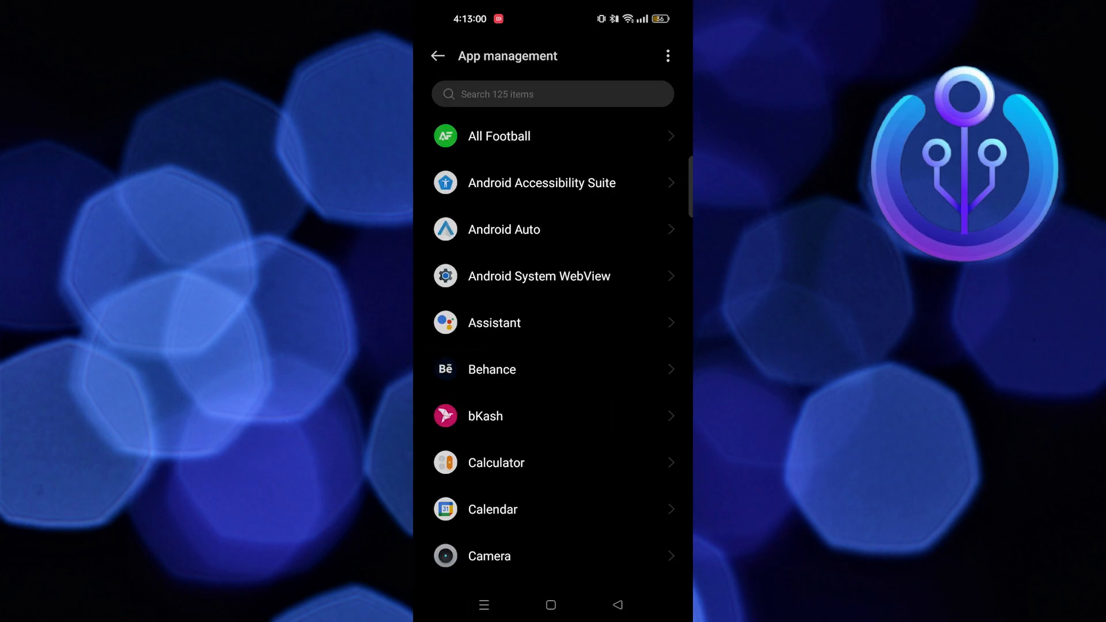
text(t)
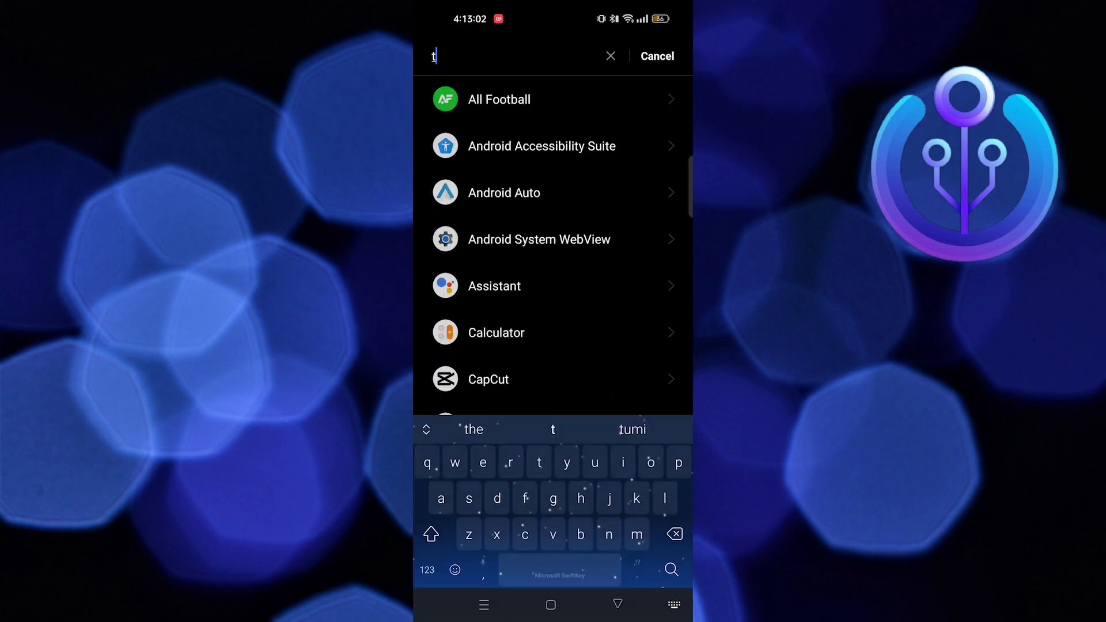
text(el)
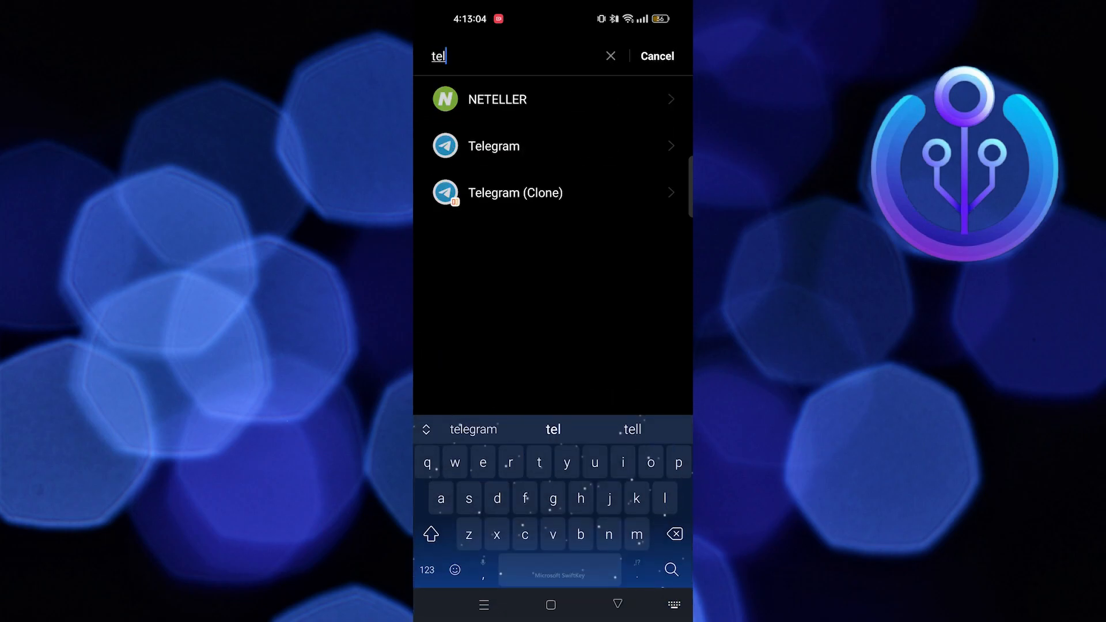
Step: Clear Telegram's 18.6 MB cache from its storage usage page
click(493, 145)
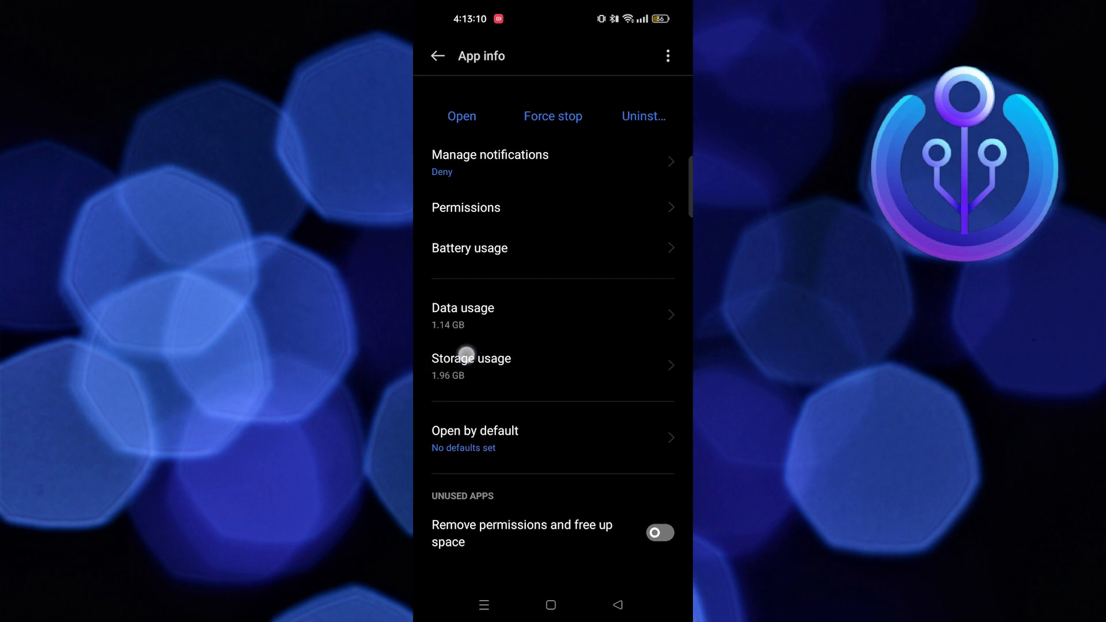
click(471, 367)
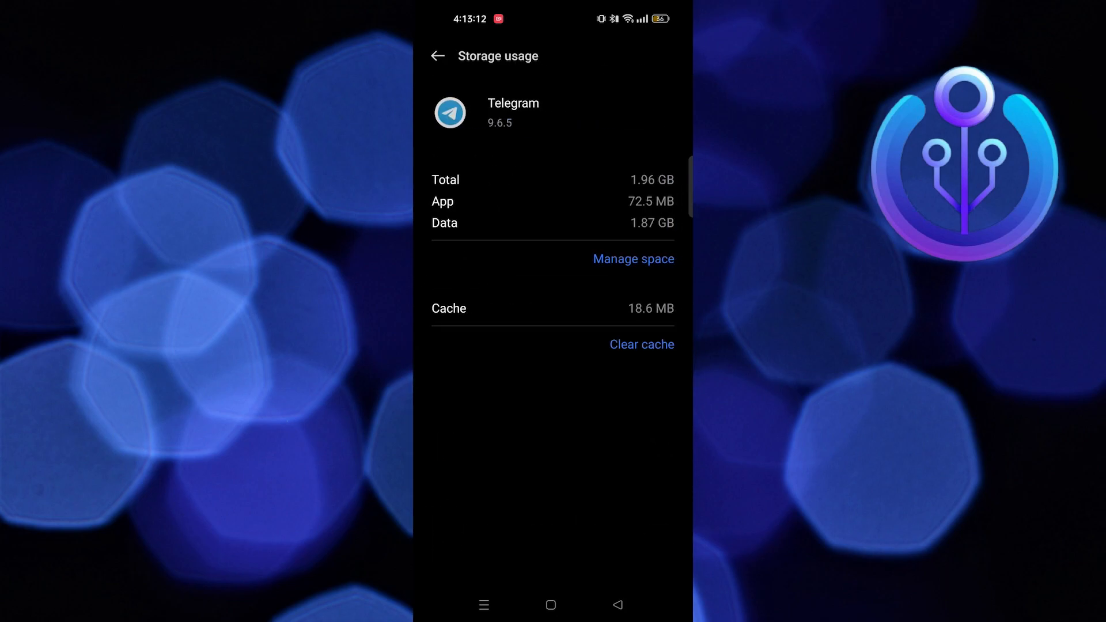
click(640, 344)
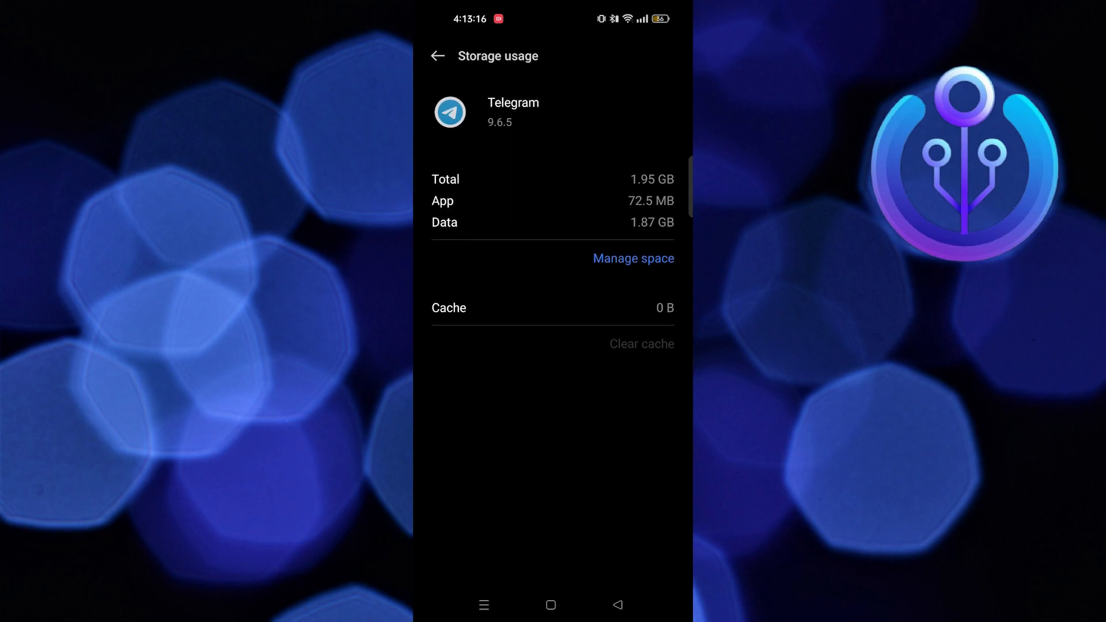
Step: Clear Telegram's 1.75 GB cached media from its in-app Storage Usage and confirm
click(632, 258)
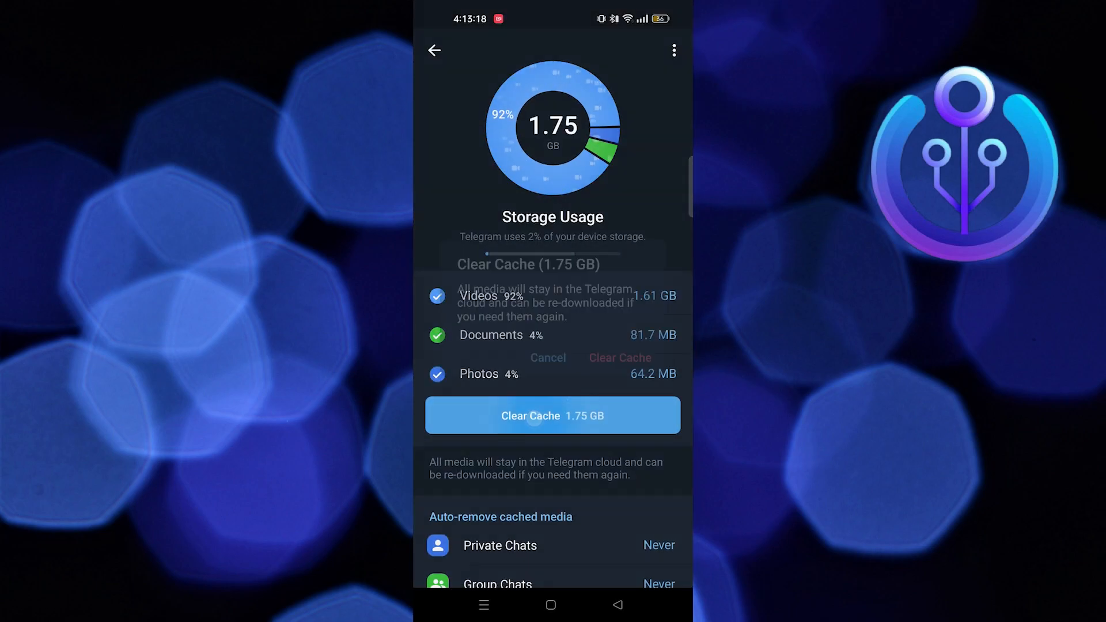
click(552, 415)
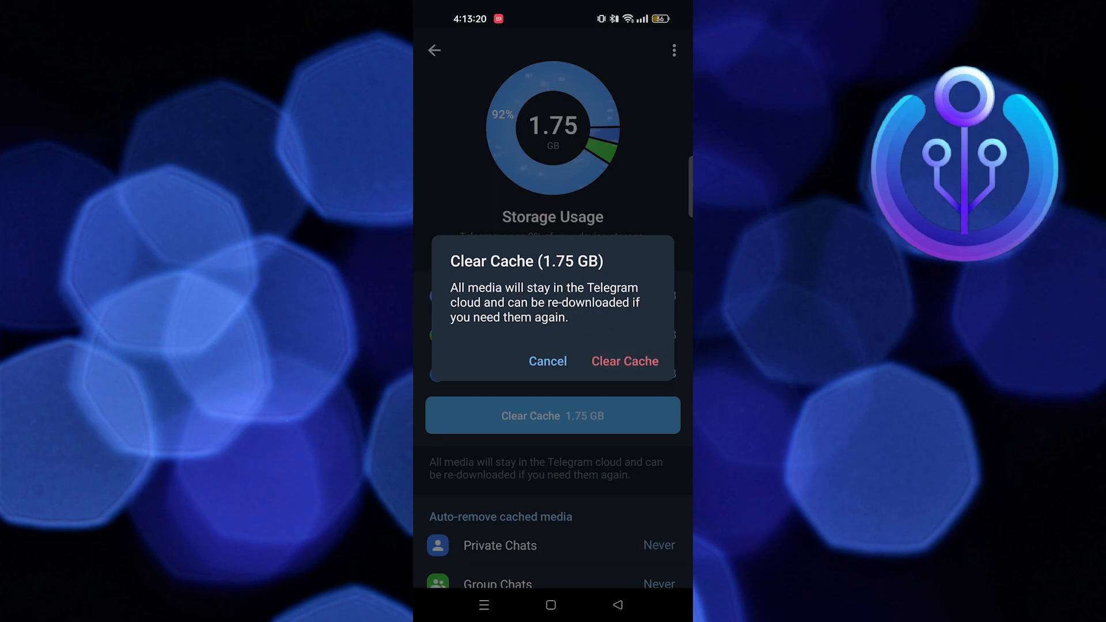
click(623, 361)
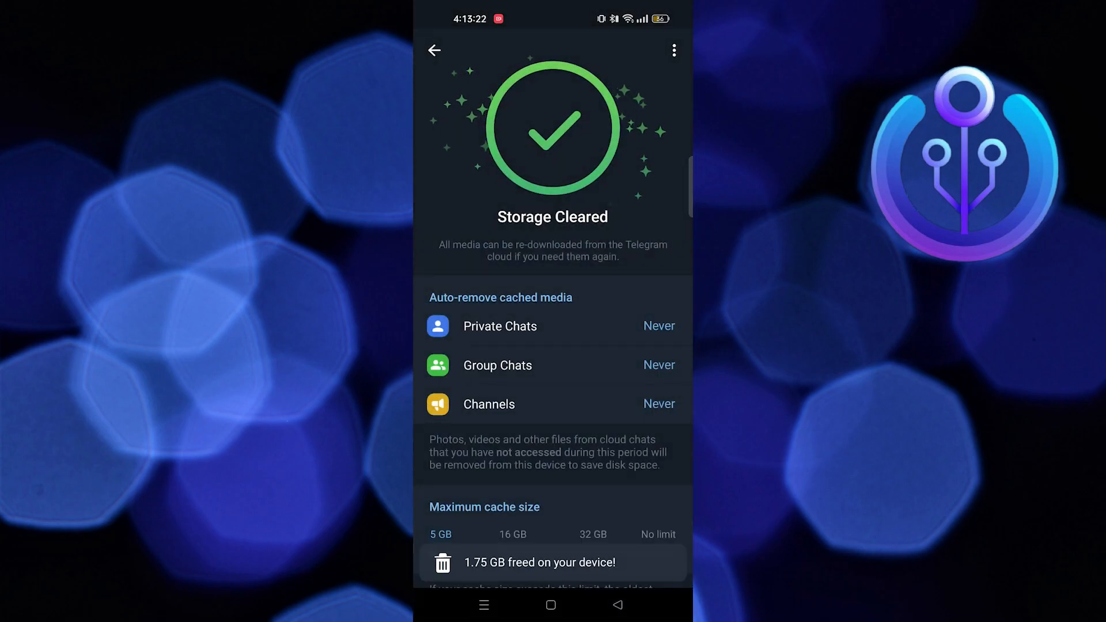
click(436, 51)
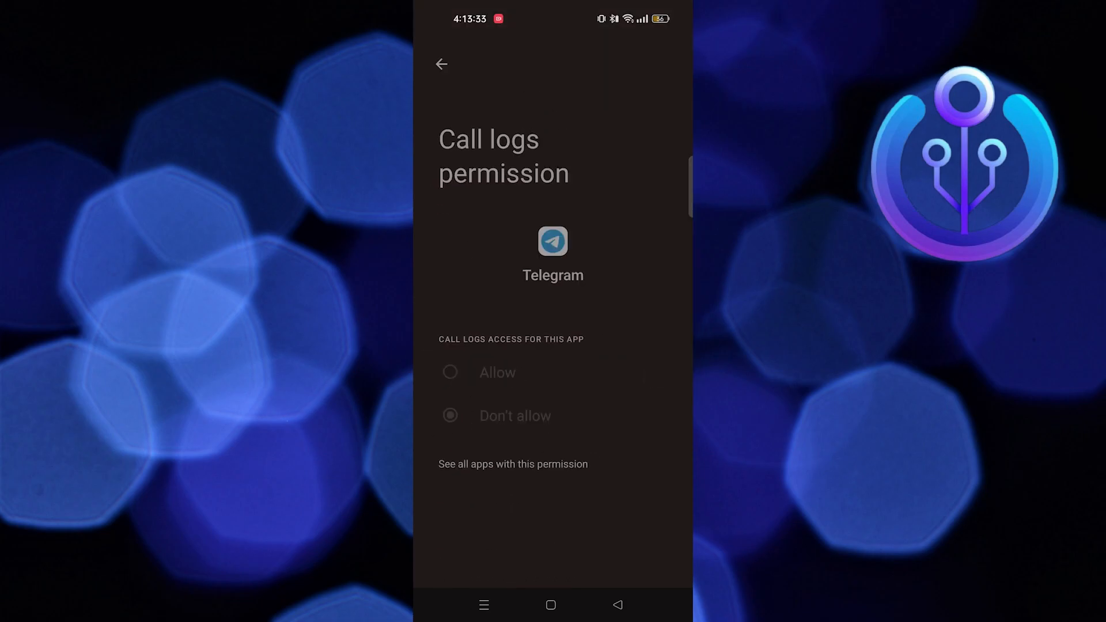
Step: Allow Telegram call logs access and microphone access while using the app
click(449, 372)
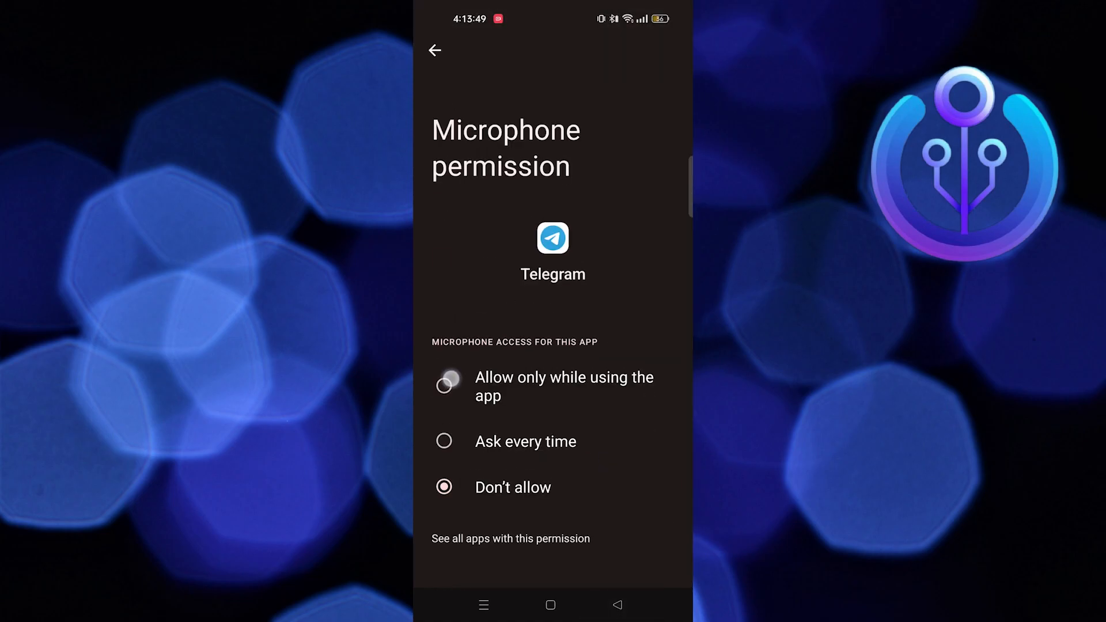
click(435, 50)
text(tera bo)
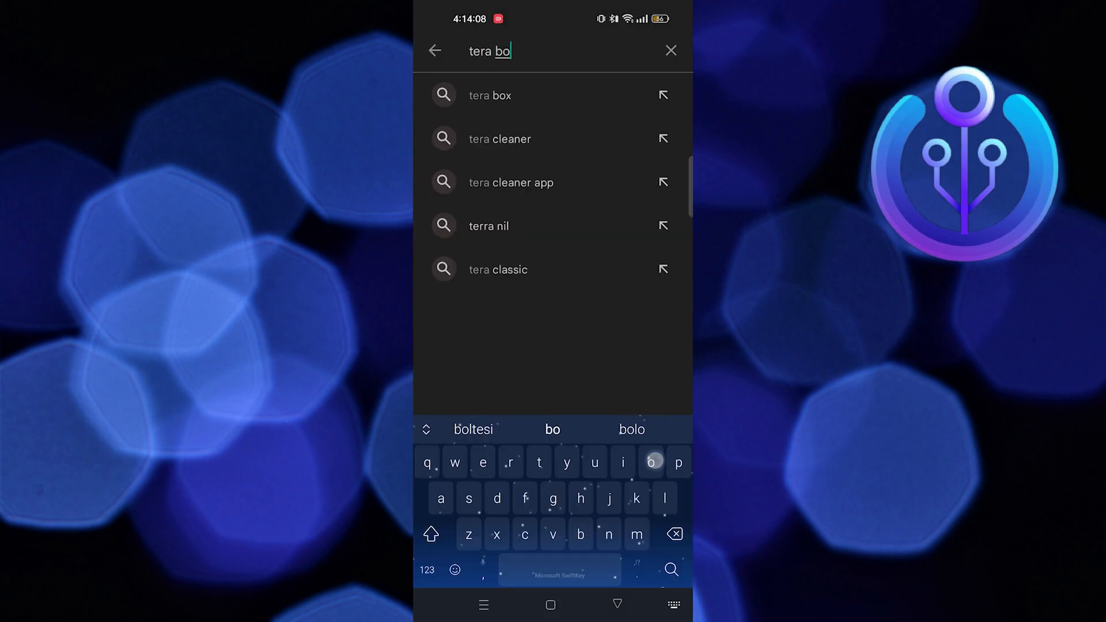
Step: Pick the 'tera box' suggestion to start installing TeraBox: Cloud Storage
click(490, 95)
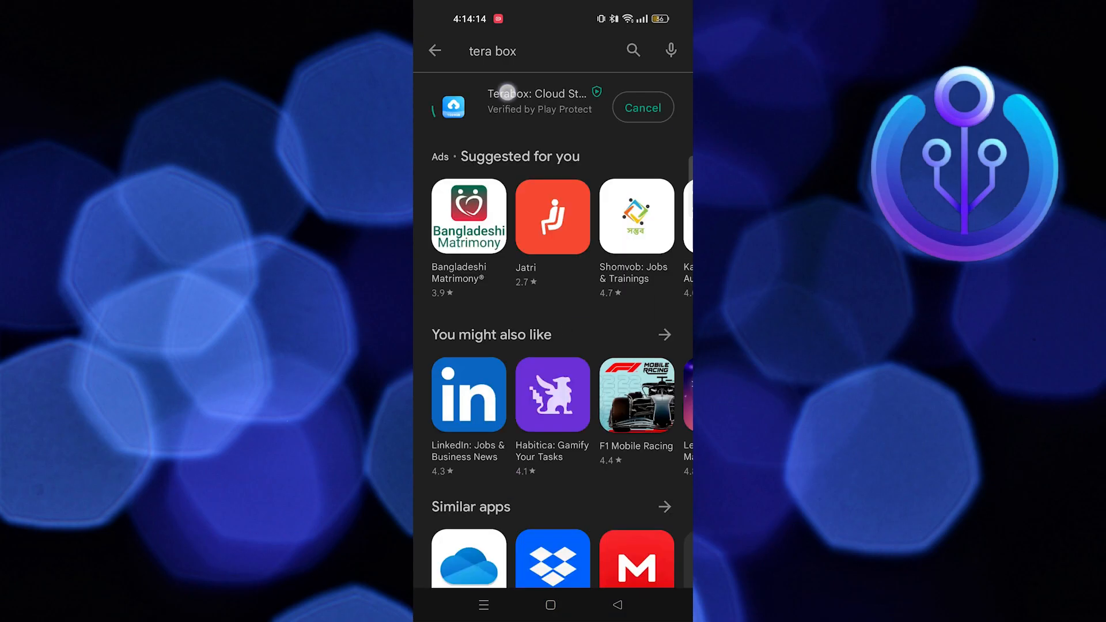